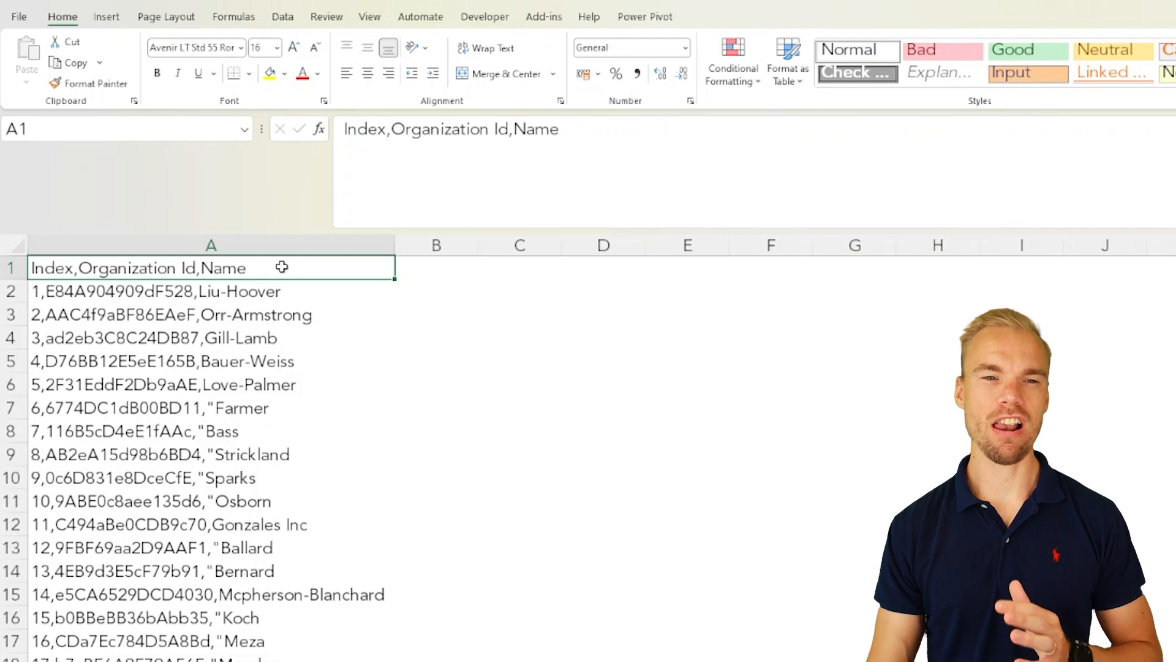
# - Try the Text to Columns wizard on column A, cancel it, and begin =TEXTSPLIT( in B1
pyautogui.click(210, 292)
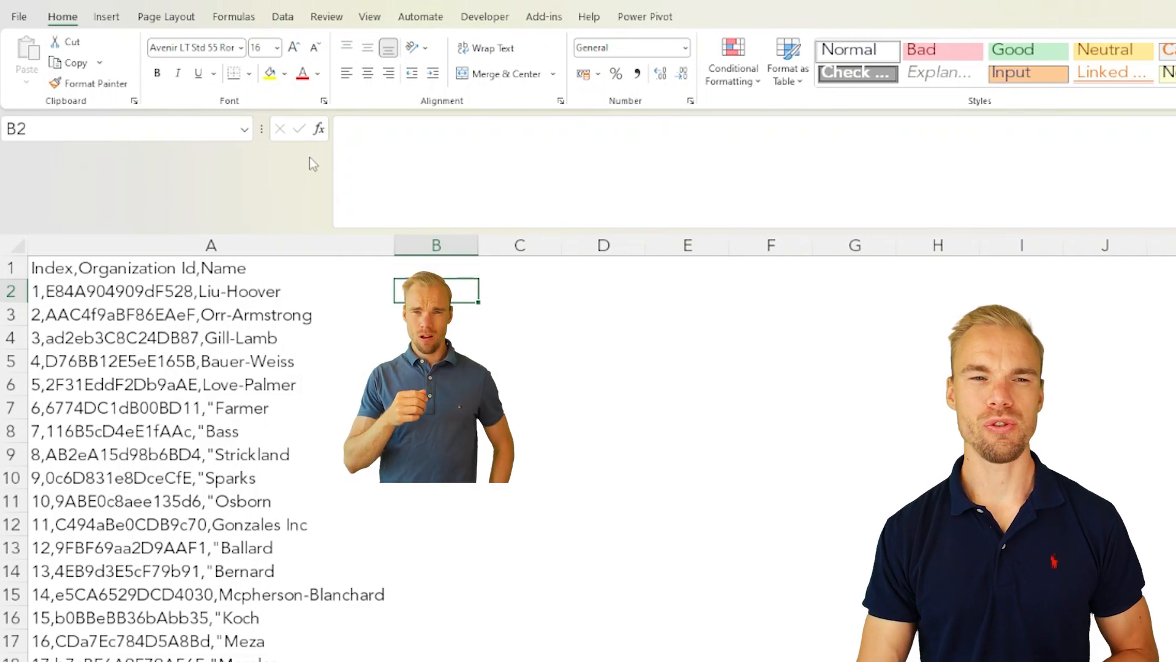
pyautogui.click(211, 245)
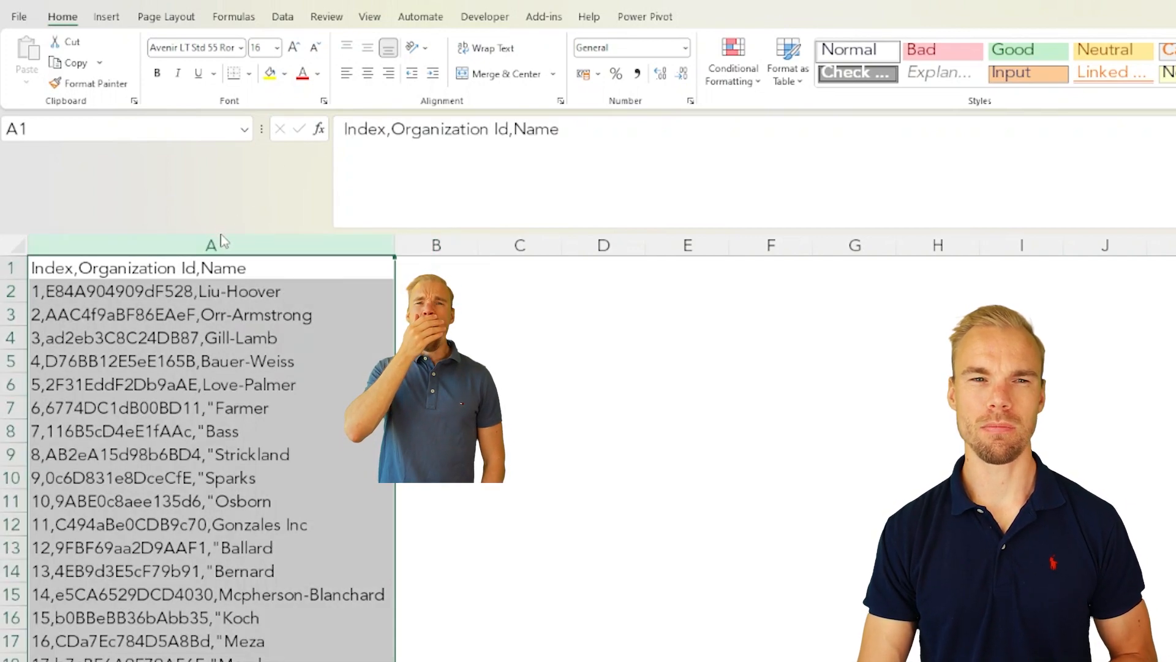
pyautogui.click(282, 16)
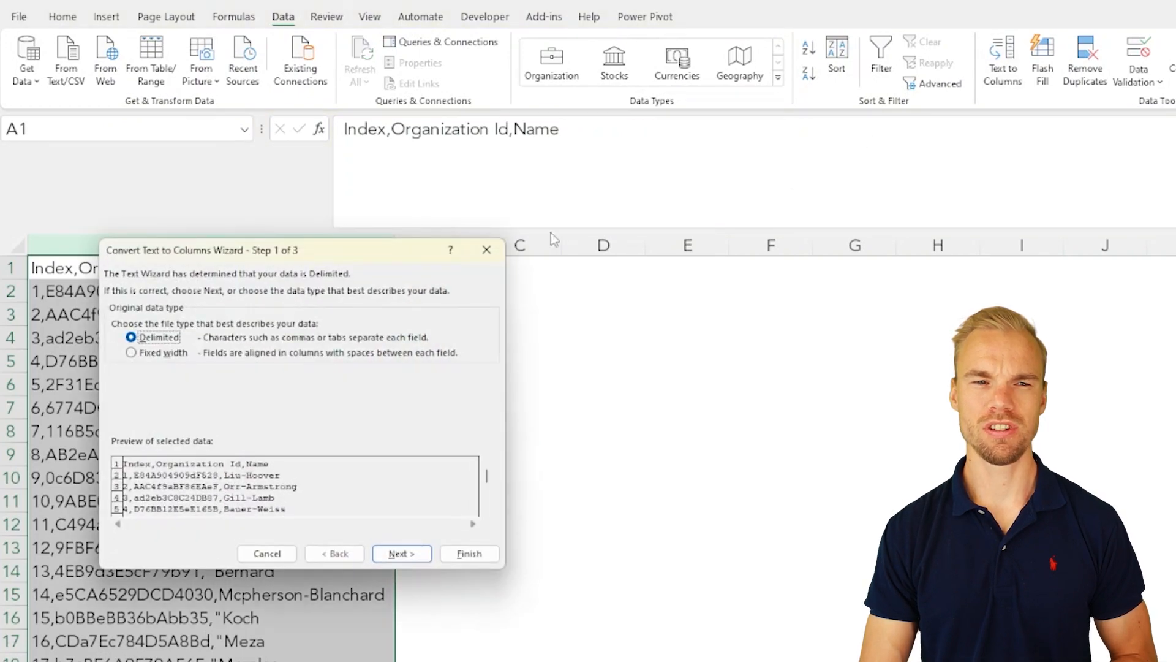
pyautogui.moveTo(343, 512)
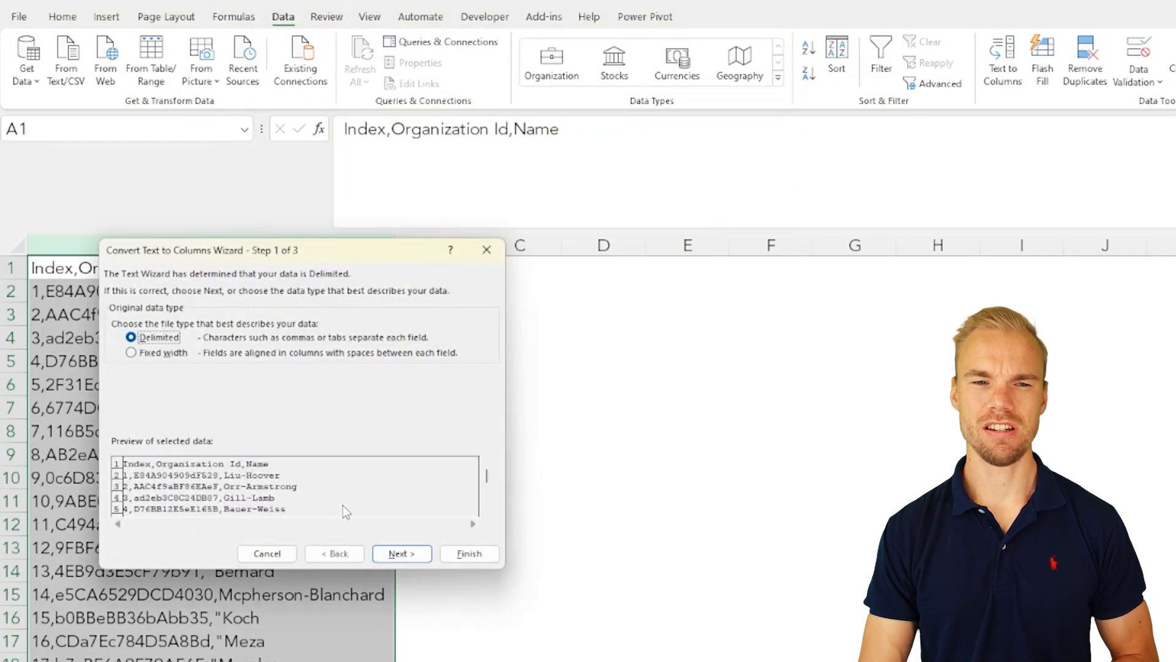
pyautogui.click(401, 553)
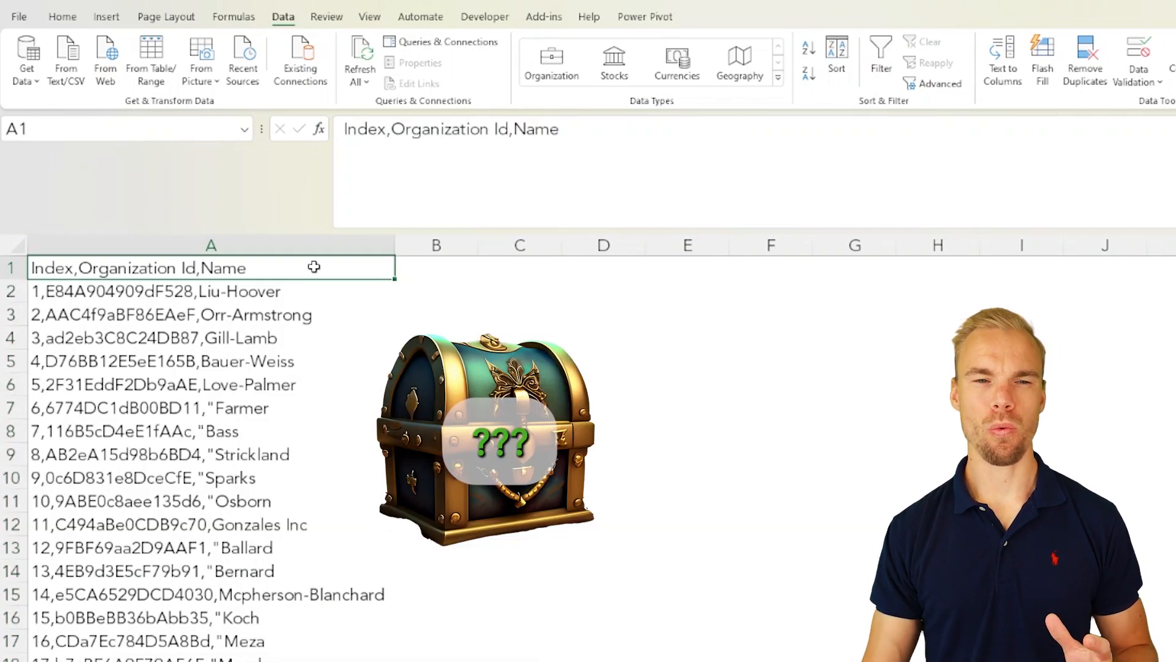
pyautogui.click(436, 268)
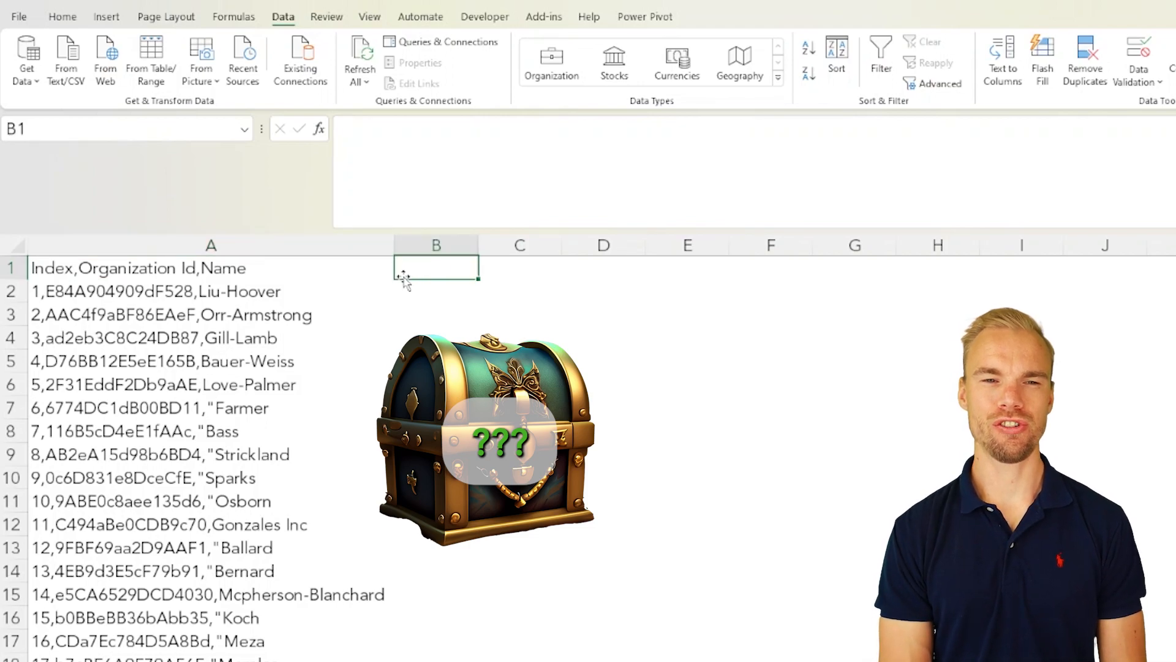
pyautogui.write('=tex')
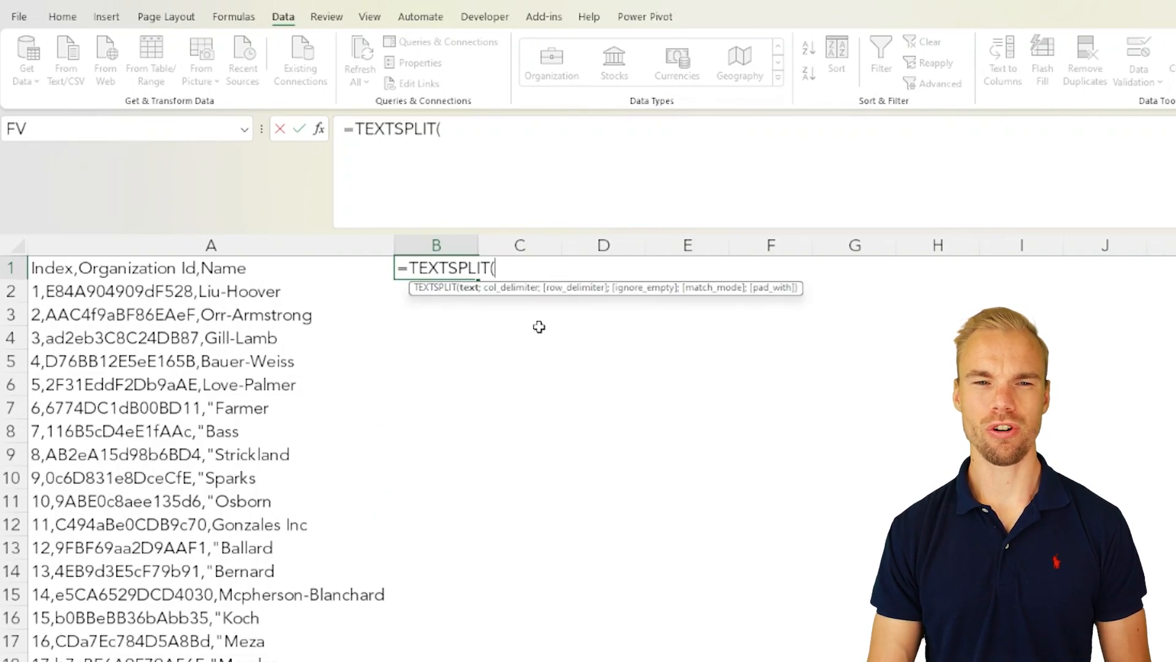
# - Complete =TEXTSPLIT(A1;",") so the header spills Index, Organization Id and Name into B1:D1
pyautogui.click(211, 269)
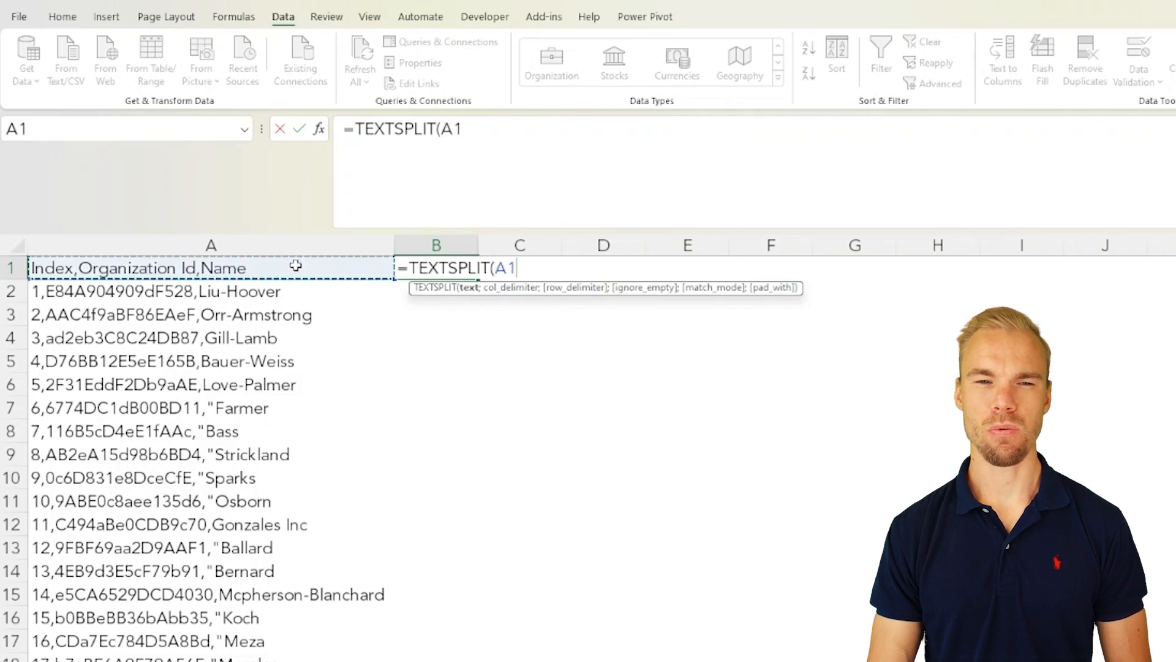
pyautogui.write(';')
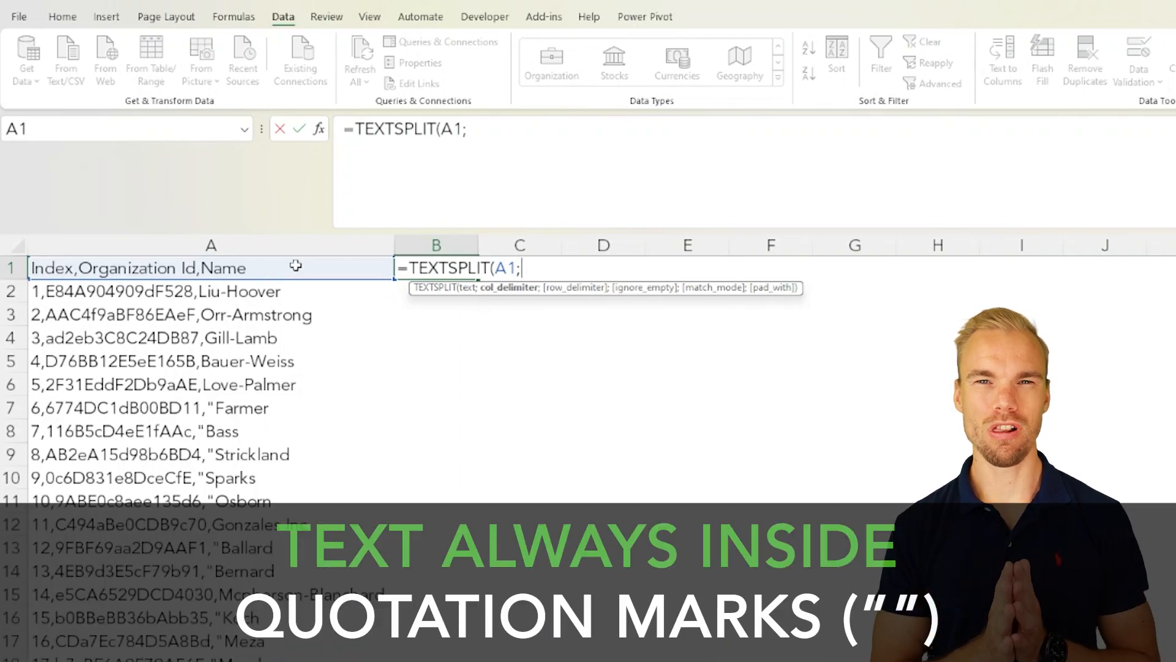
pyautogui.write('",')
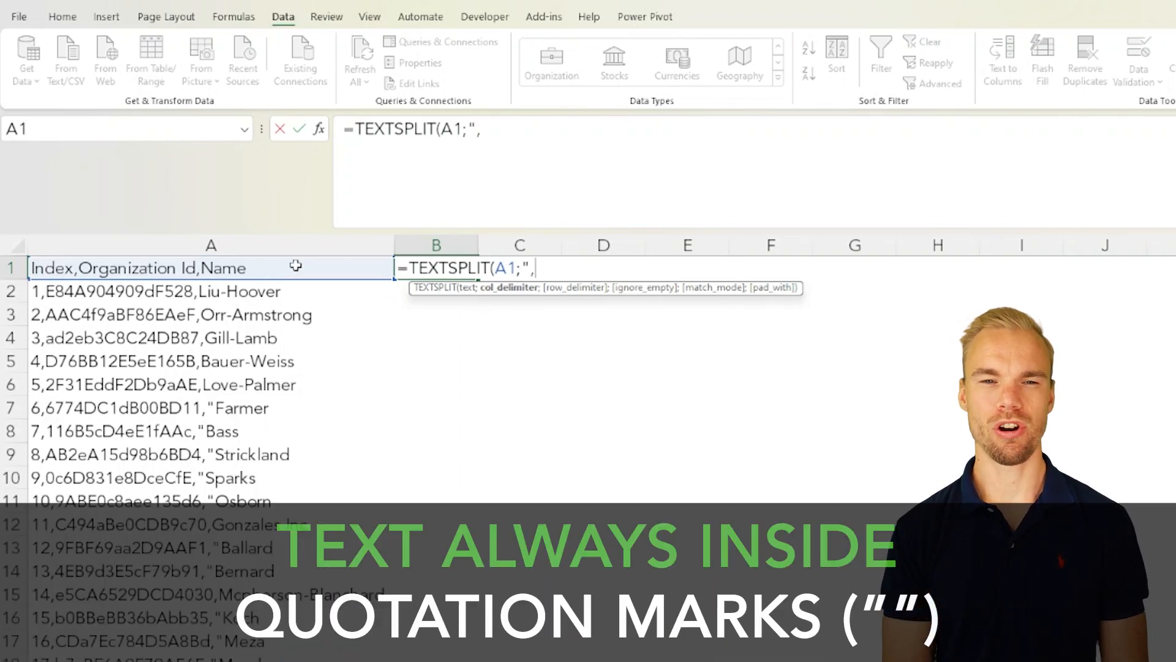
pyautogui.write('"')
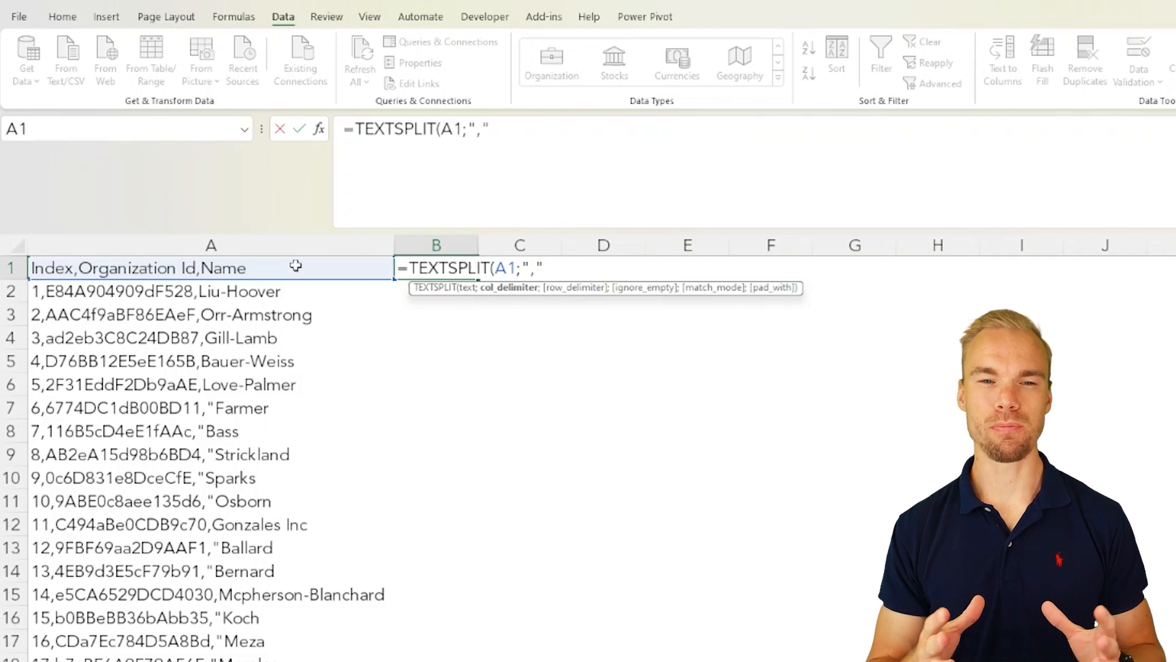
pyautogui.moveTo(595, 310)
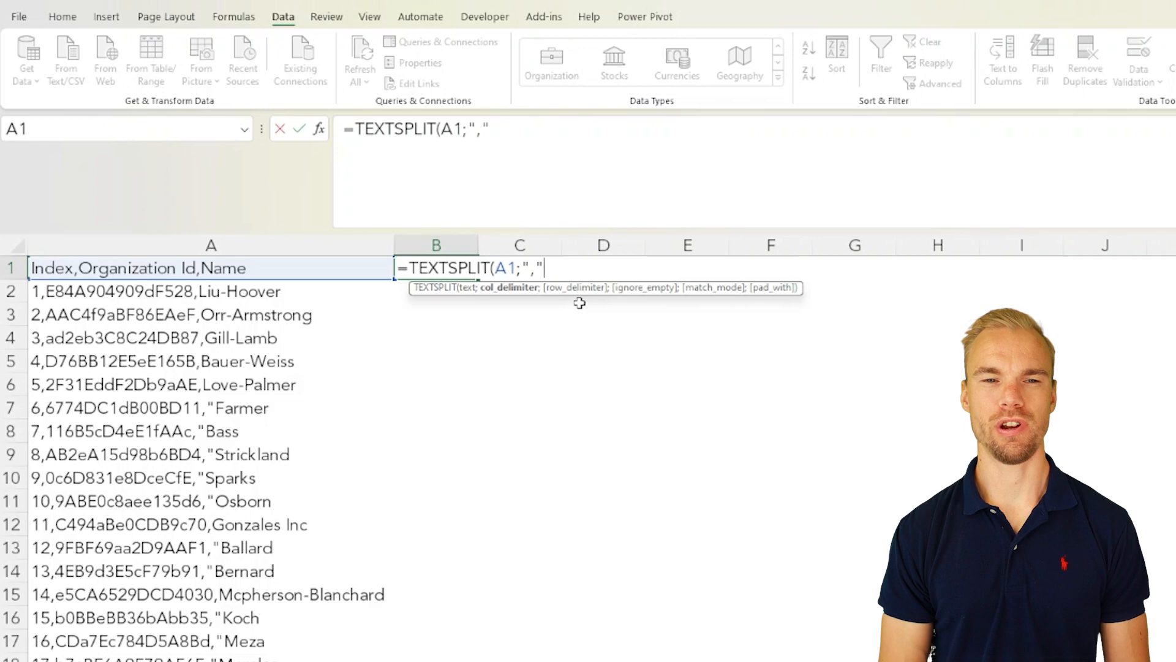
pyautogui.press('Enter')
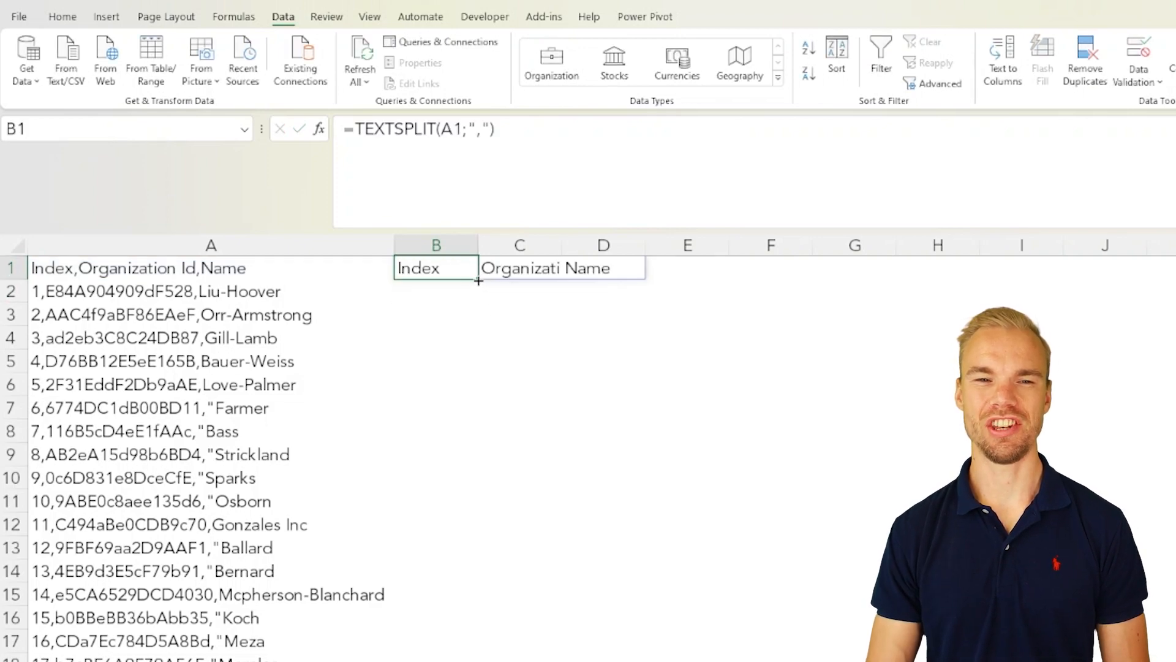